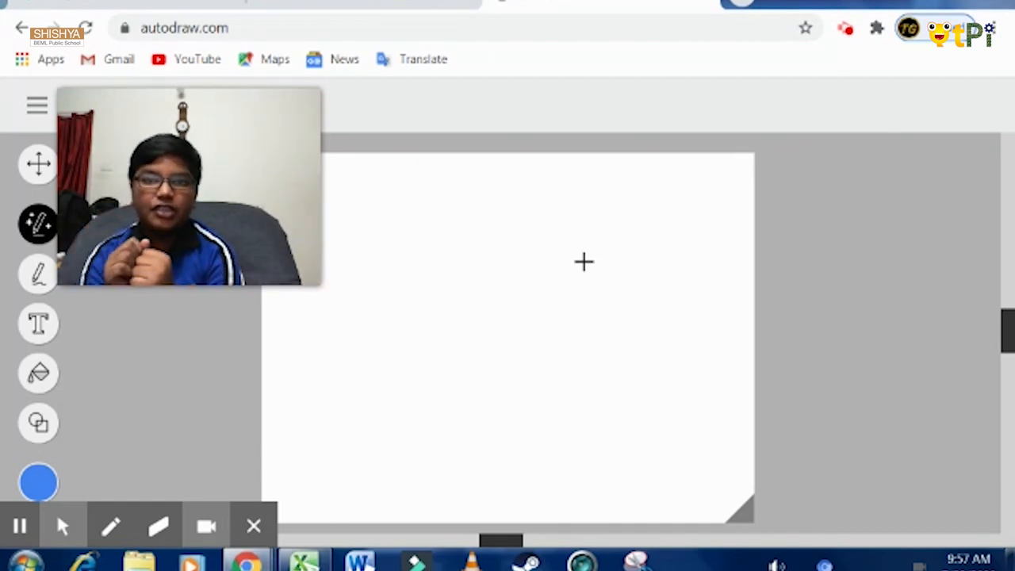
mouse_move(289, 241)
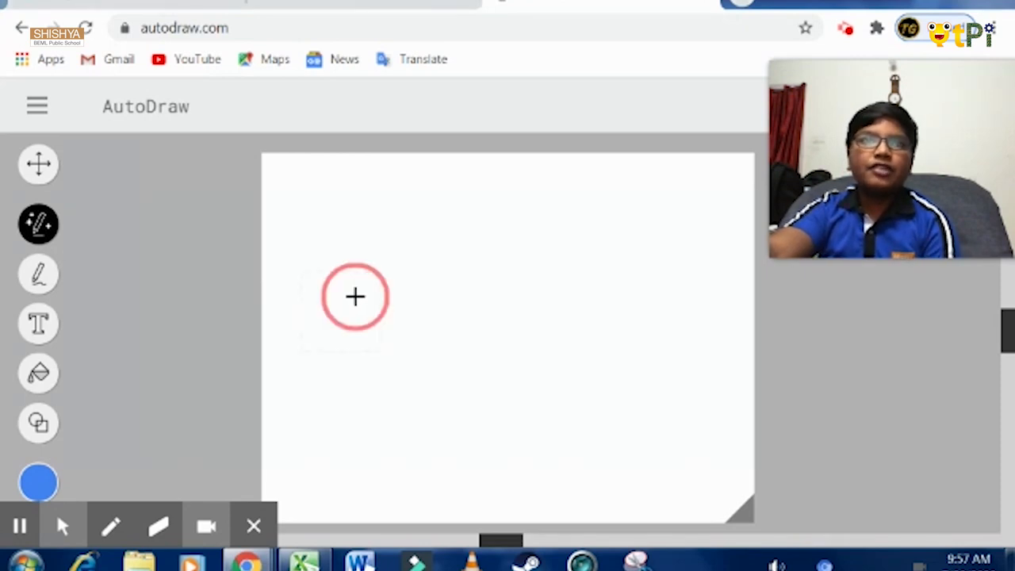
Step: Sketch a rough stroke on the canvas and swap it for the suggested police car
left_click(355, 297)
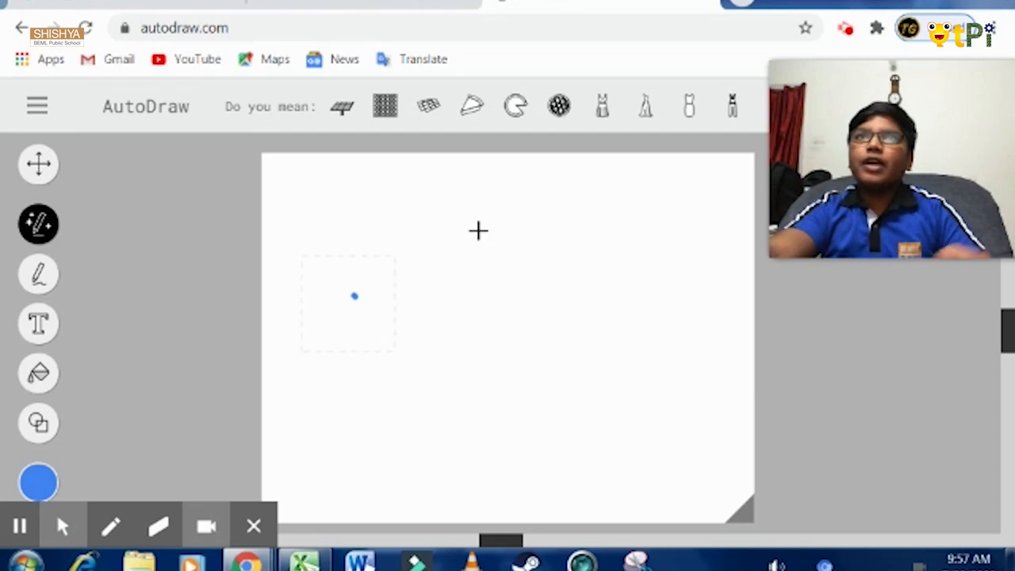
mouse_move(386, 247)
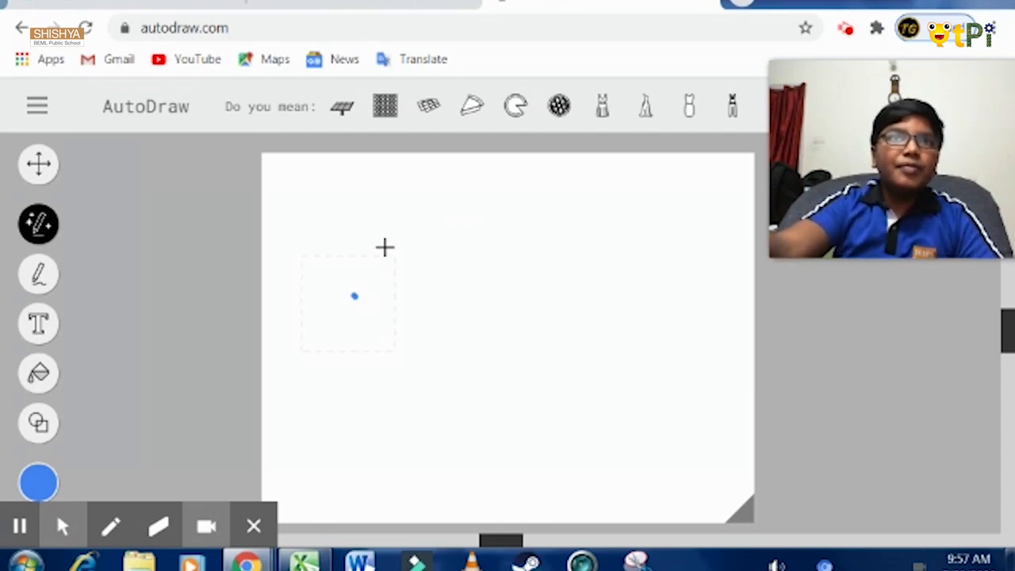
left_click_drag(389, 246, 567, 404)
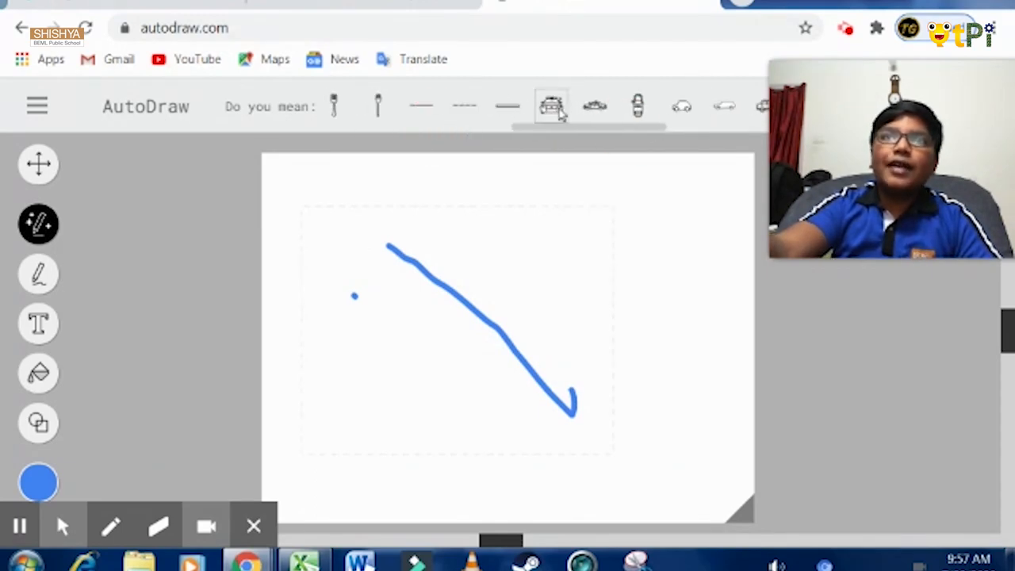
left_click(551, 106)
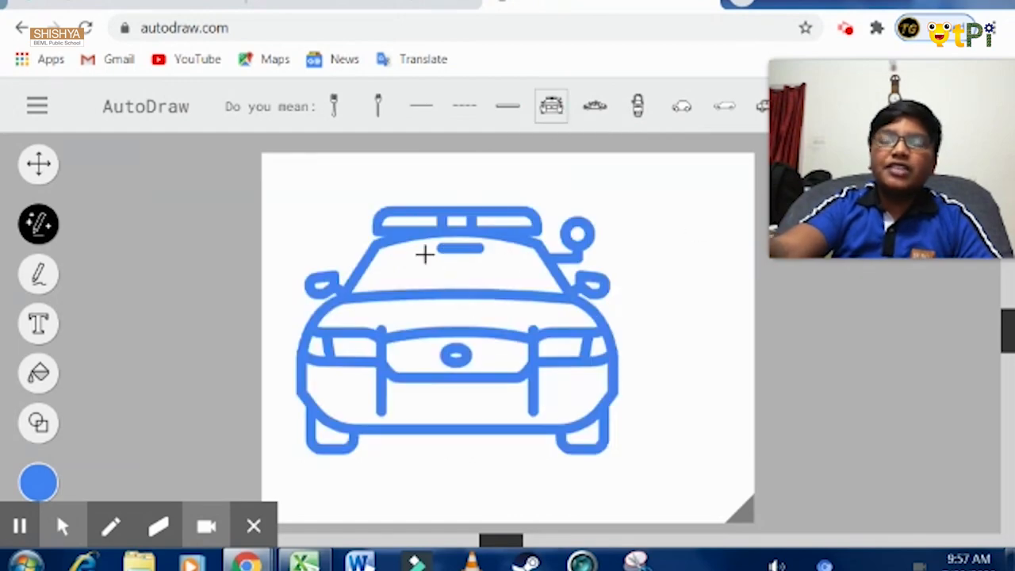
Step: Fill the canvas background with black
left_click(38, 274)
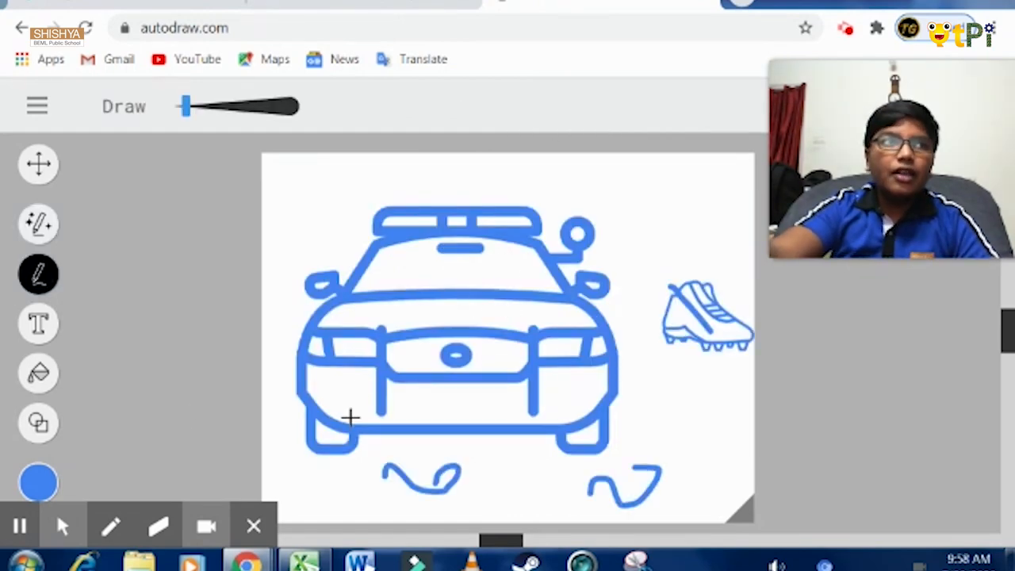
left_click(38, 374)
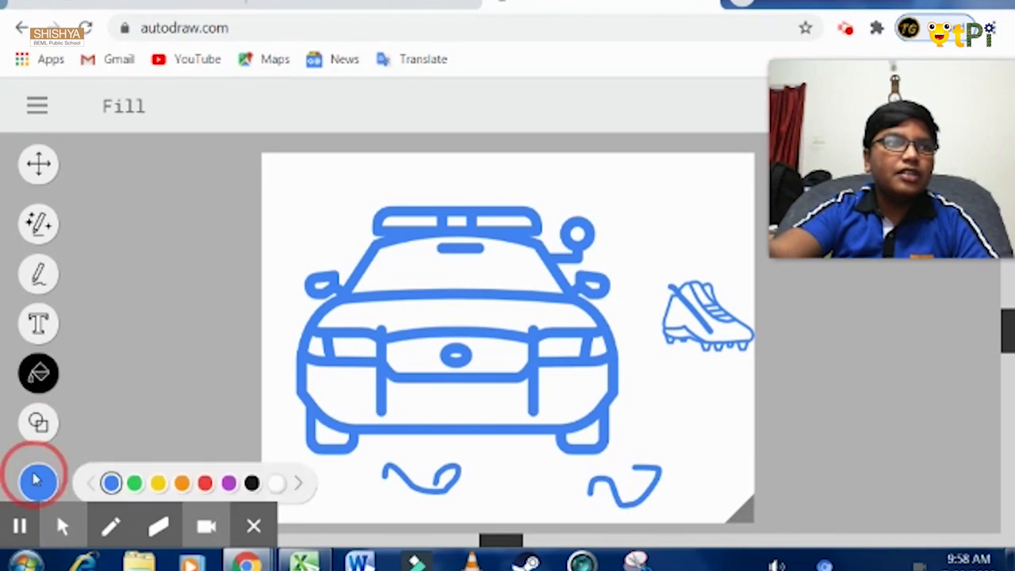
left_click(38, 482)
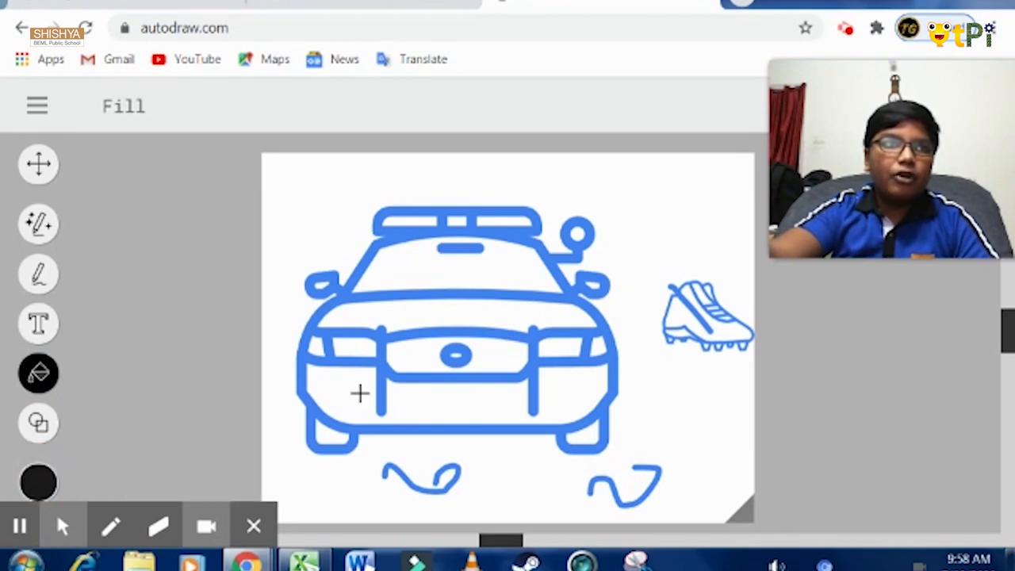
left_click(358, 393)
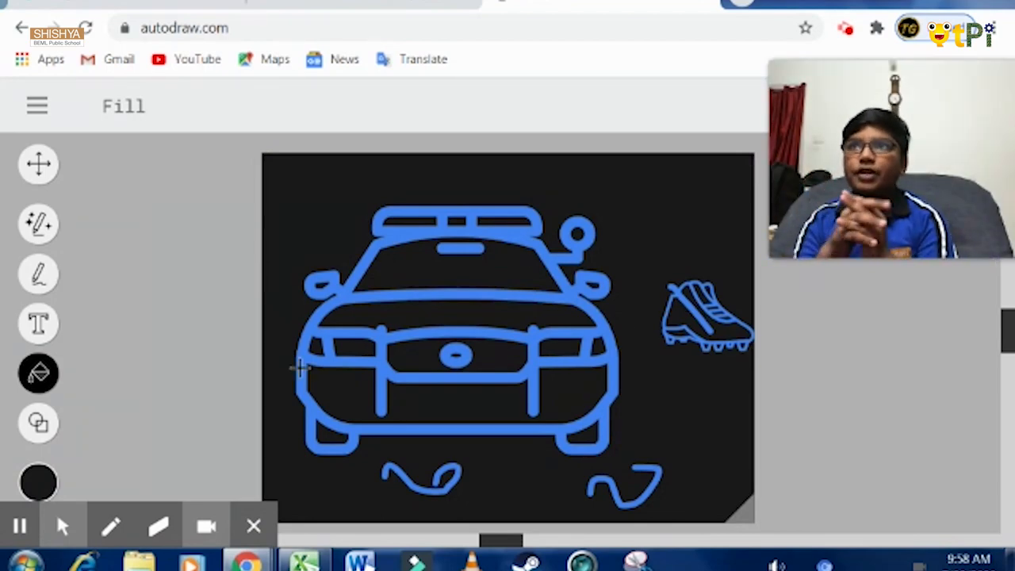
Step: Fill the police car green, then refill the background black
left_click(38, 482)
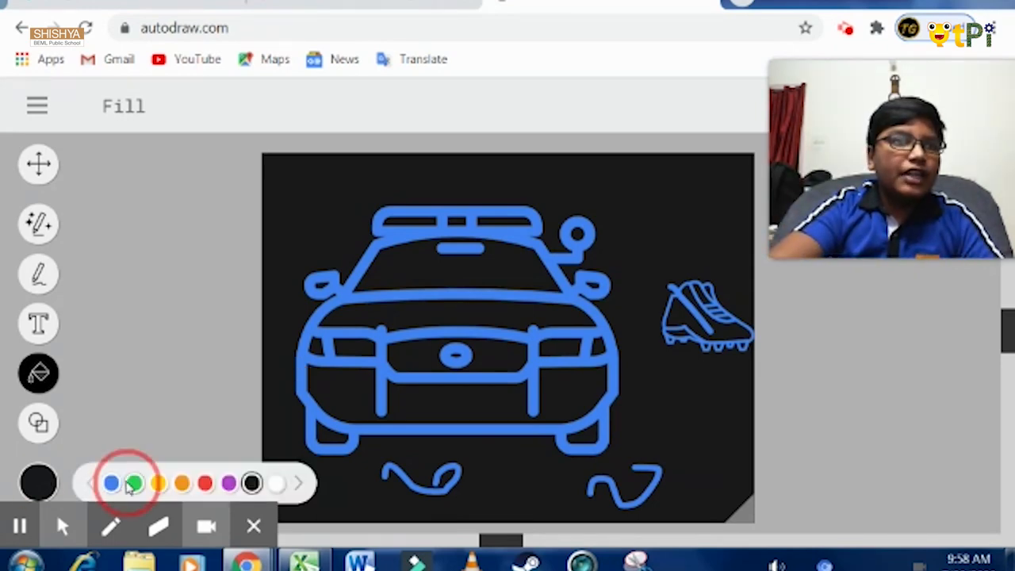
left_click(135, 483)
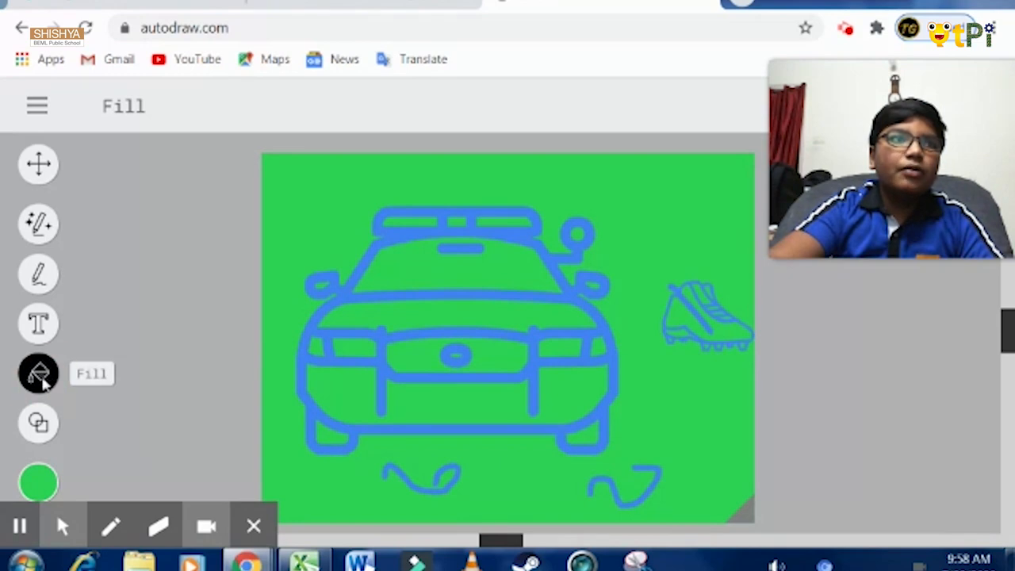
mouse_move(354, 318)
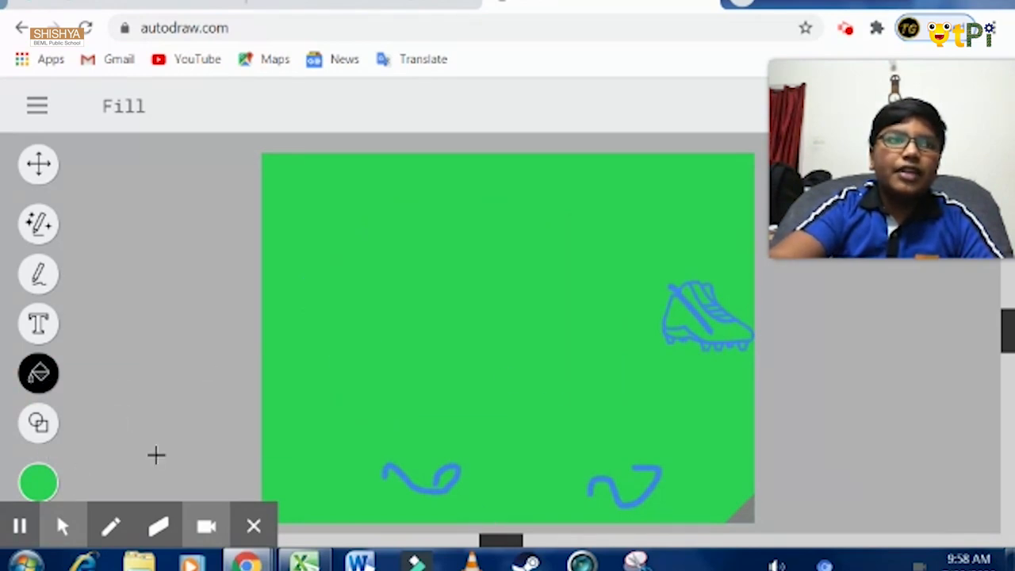
left_click(38, 483)
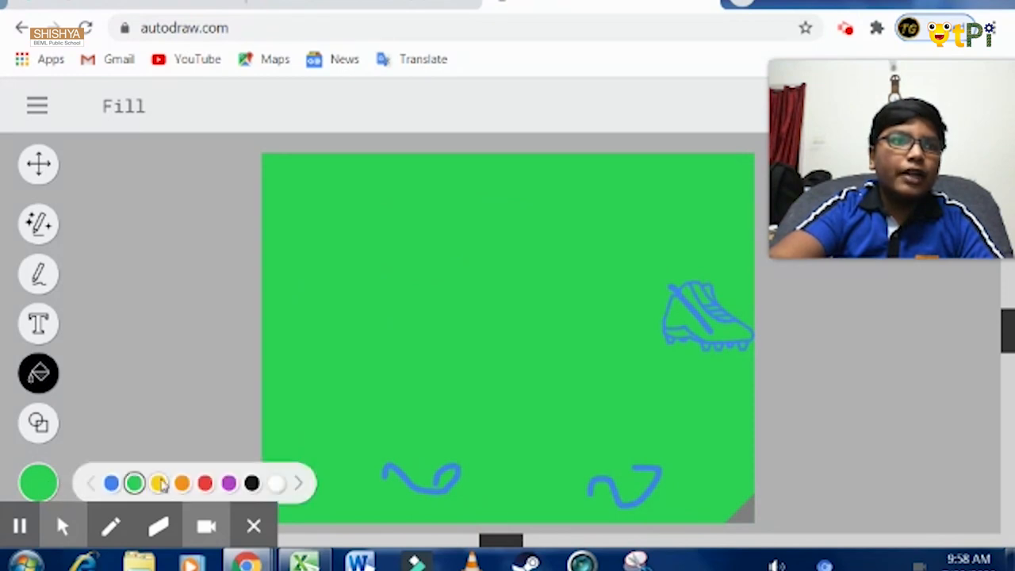
left_click(251, 483)
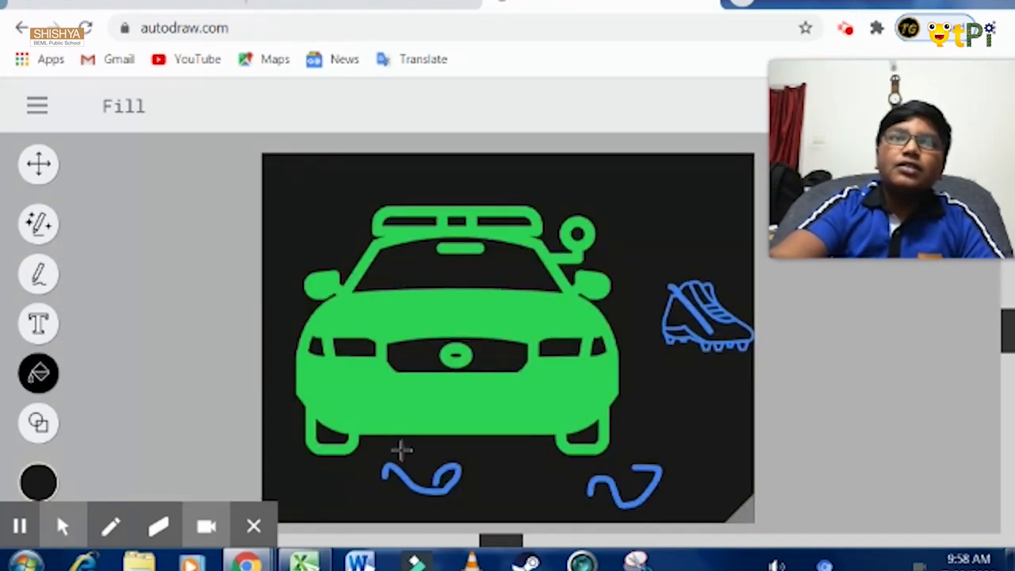
mouse_move(680, 398)
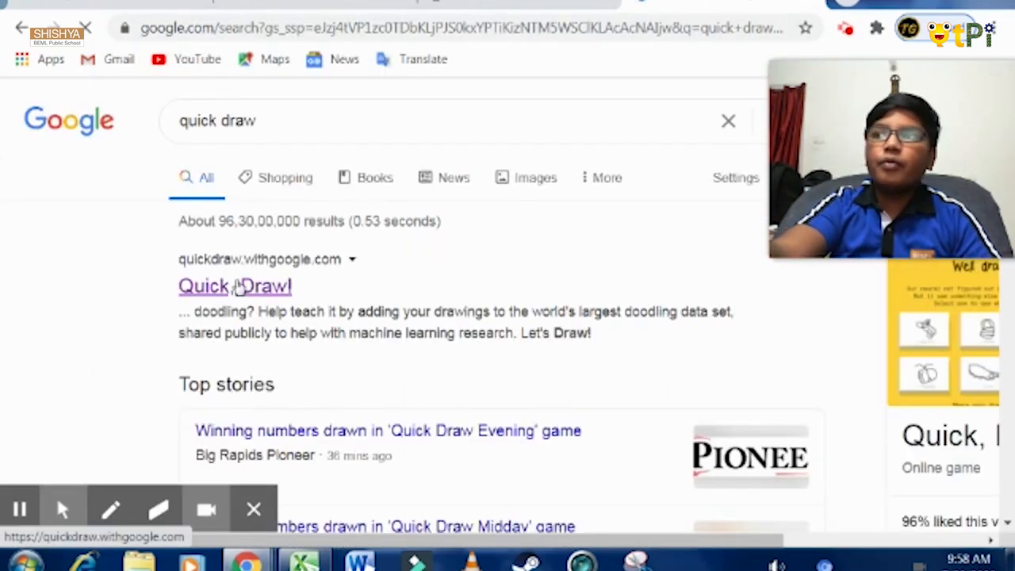
Step: Follow the 'Quick, Draw!' link from the Google results
left_click(234, 286)
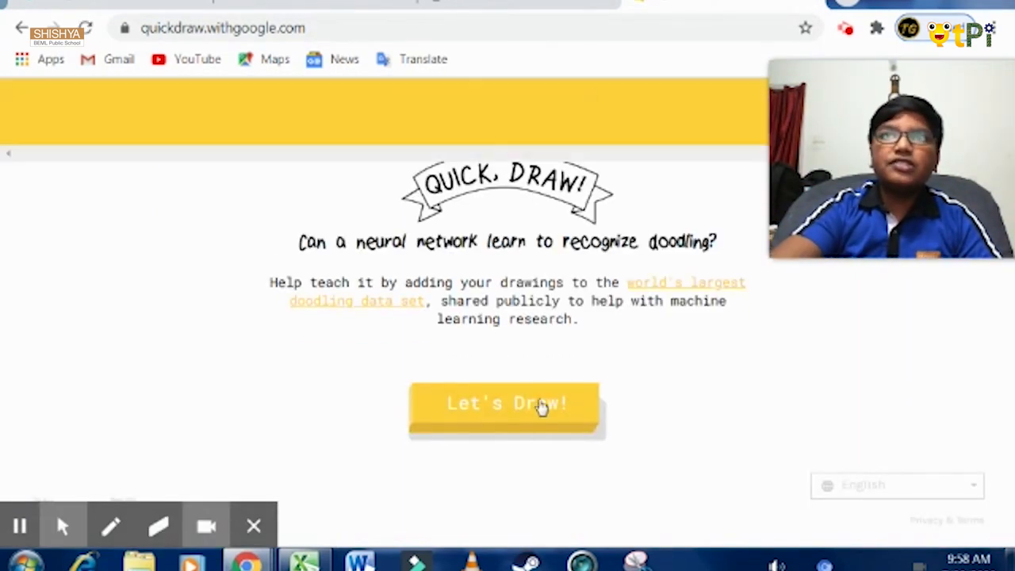
Step: Start the game, accept the 'diamond' prompt, and draw a diamond
left_click(506, 403)
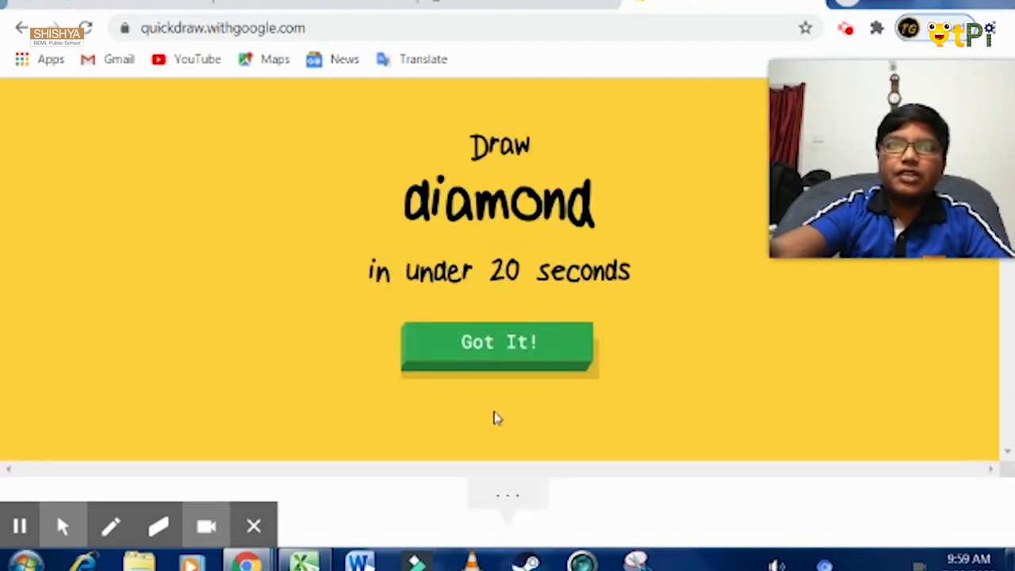
left_click(498, 342)
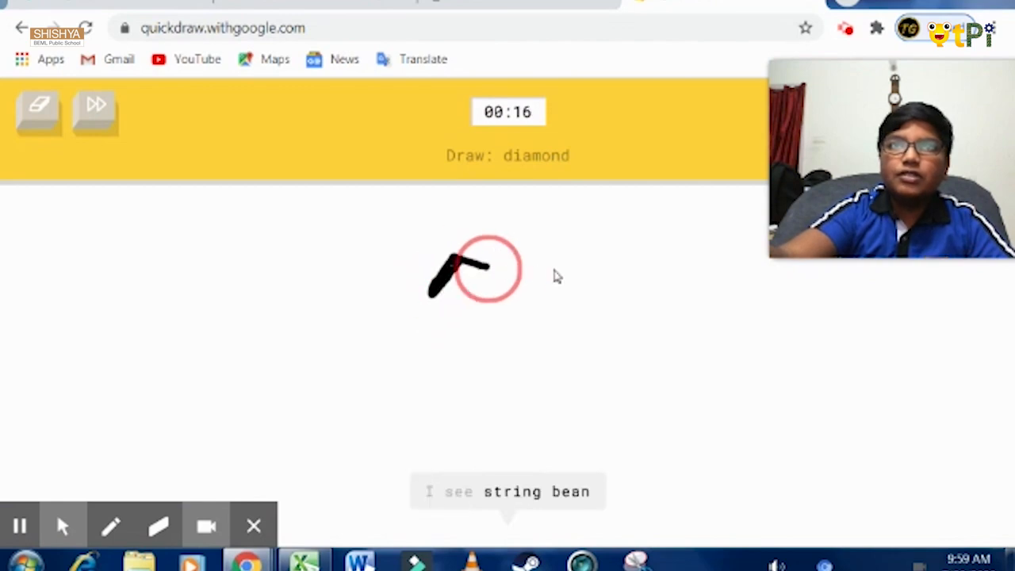
left_click_drag(488, 265, 603, 317)
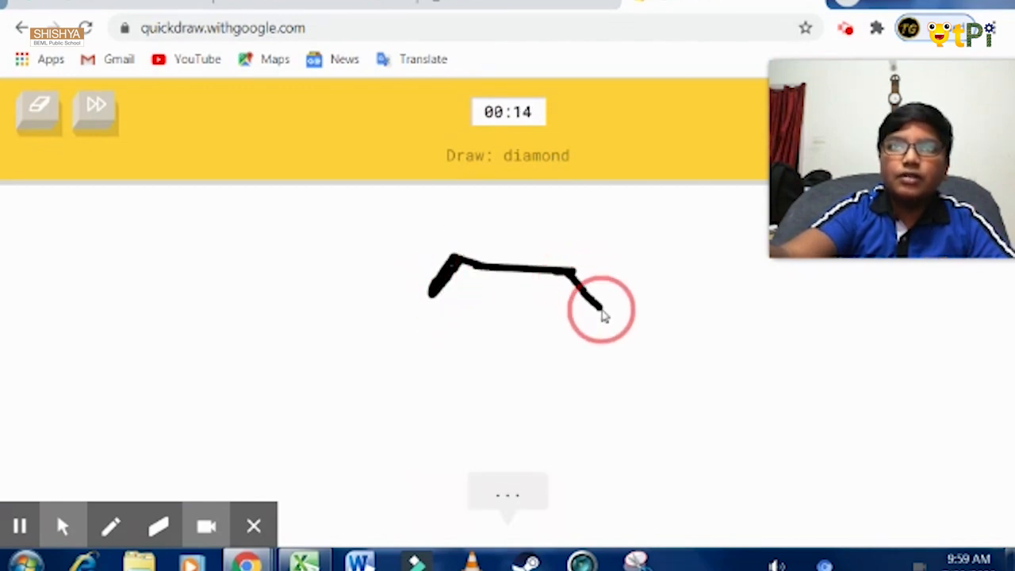
left_click_drag(601, 309, 511, 432)
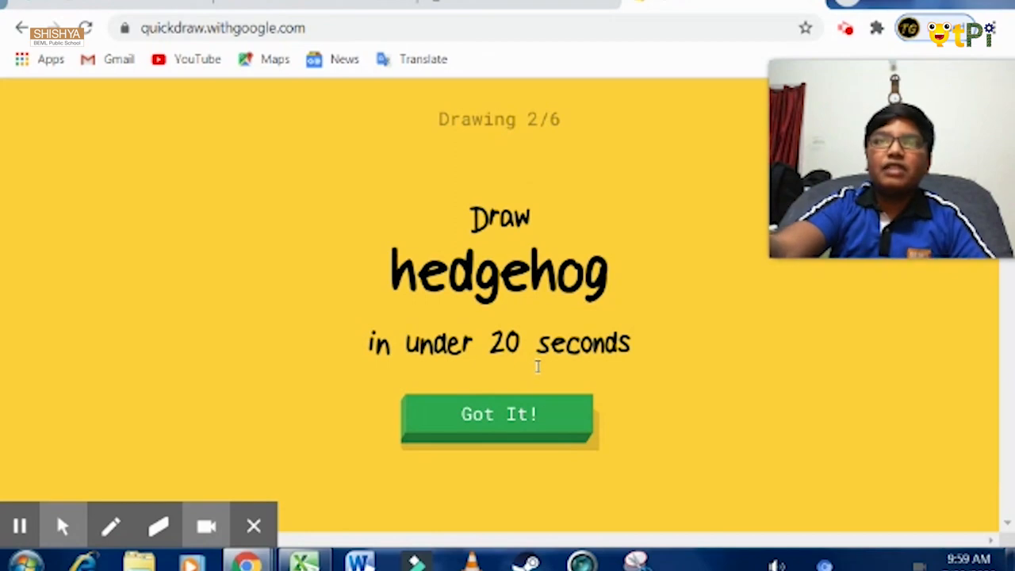
Step: Accept the 'hedgehog' prompt and sketch its head, back and legs
left_click(498, 414)
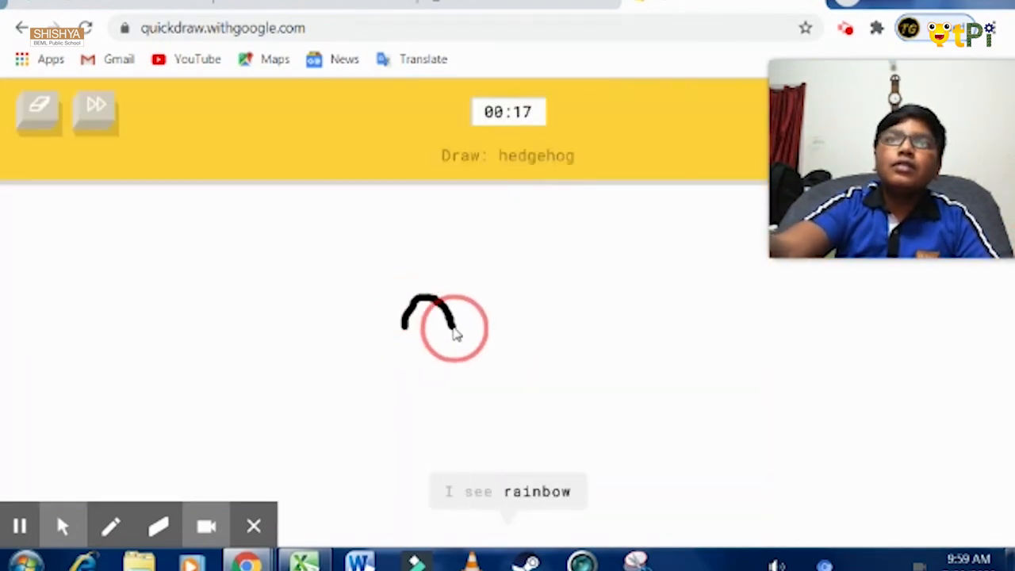
left_click_drag(444, 325, 670, 361)
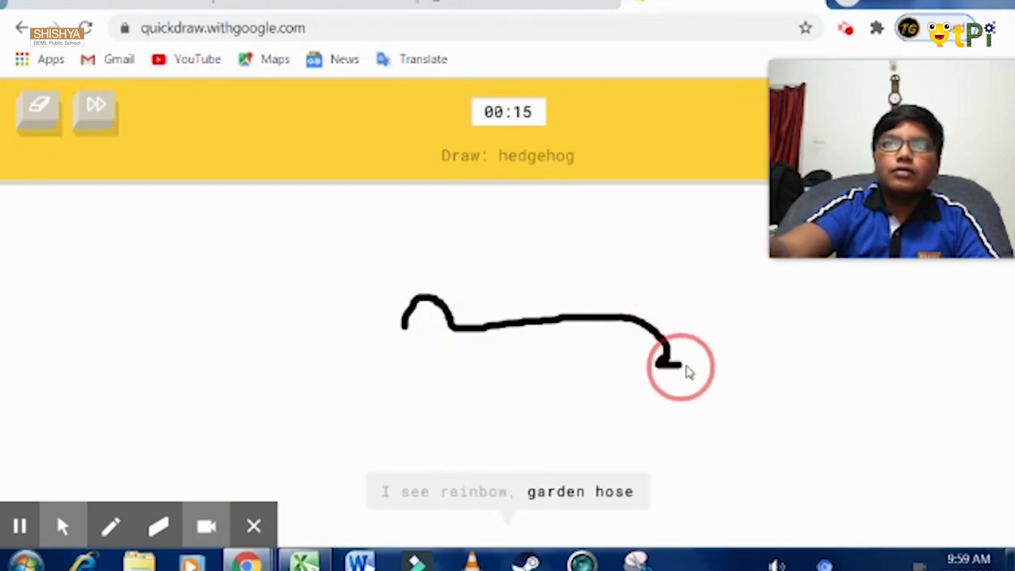
left_click_drag(670, 361, 599, 373)
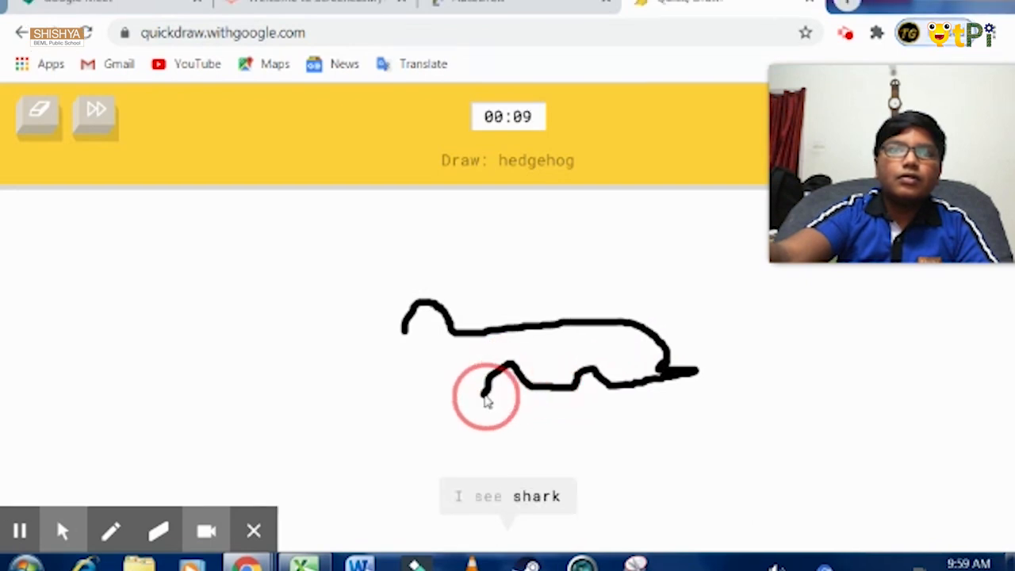
left_click_drag(487, 396, 409, 329)
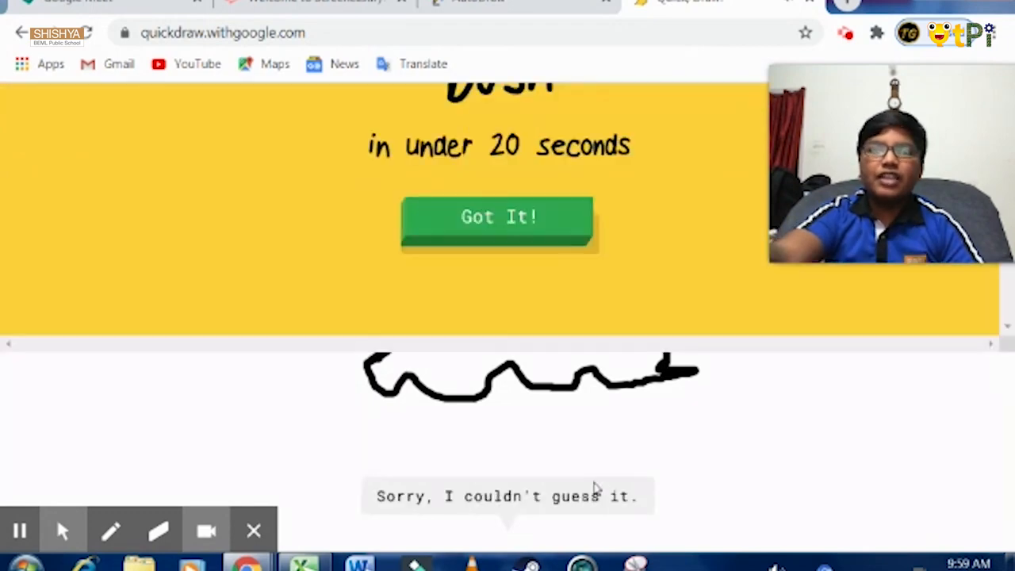
Step: Accept the 'bush' prompt and finish the remaining rounds to reach the results
left_click(498, 217)
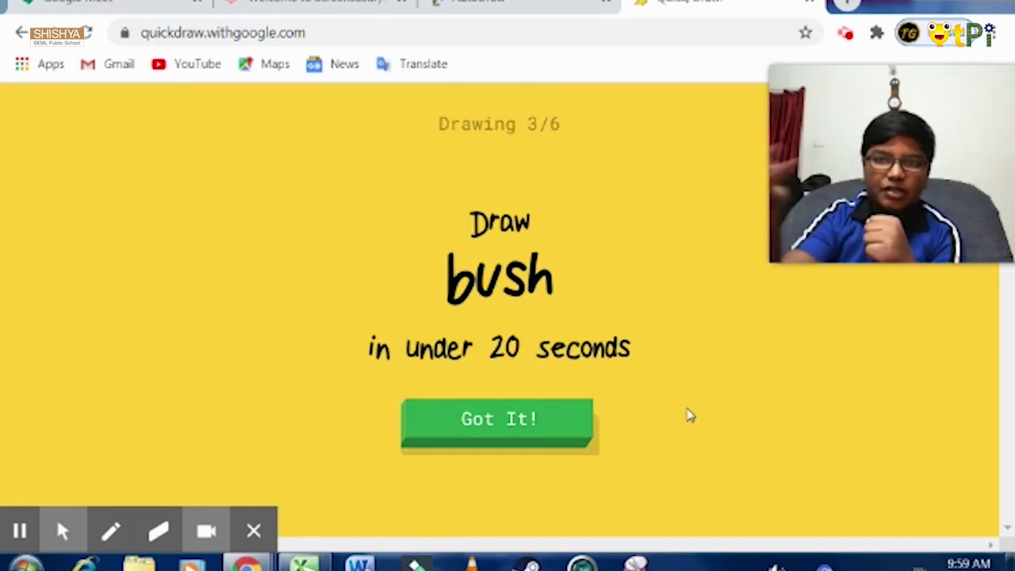
mouse_move(521, 434)
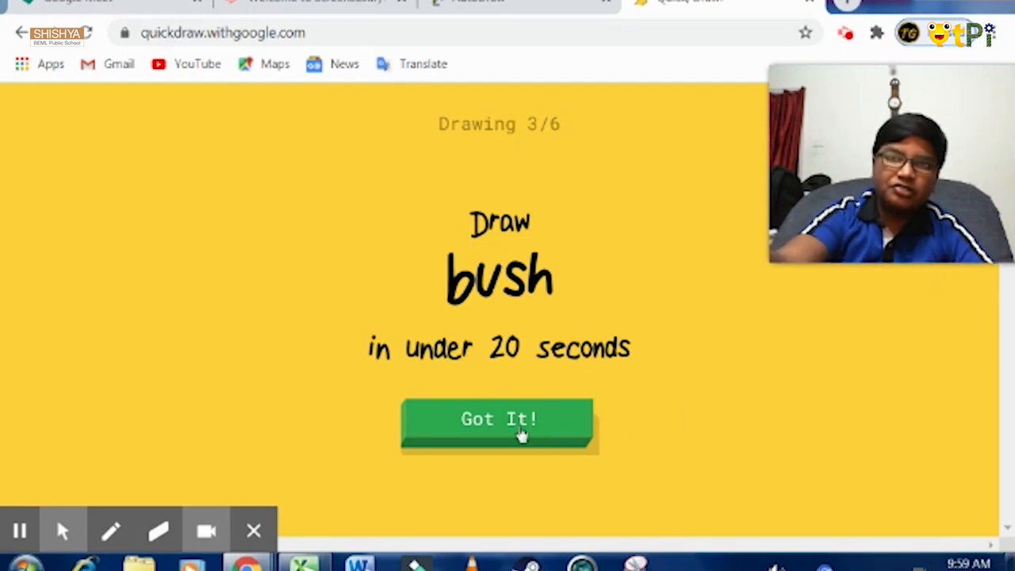
left_click(499, 419)
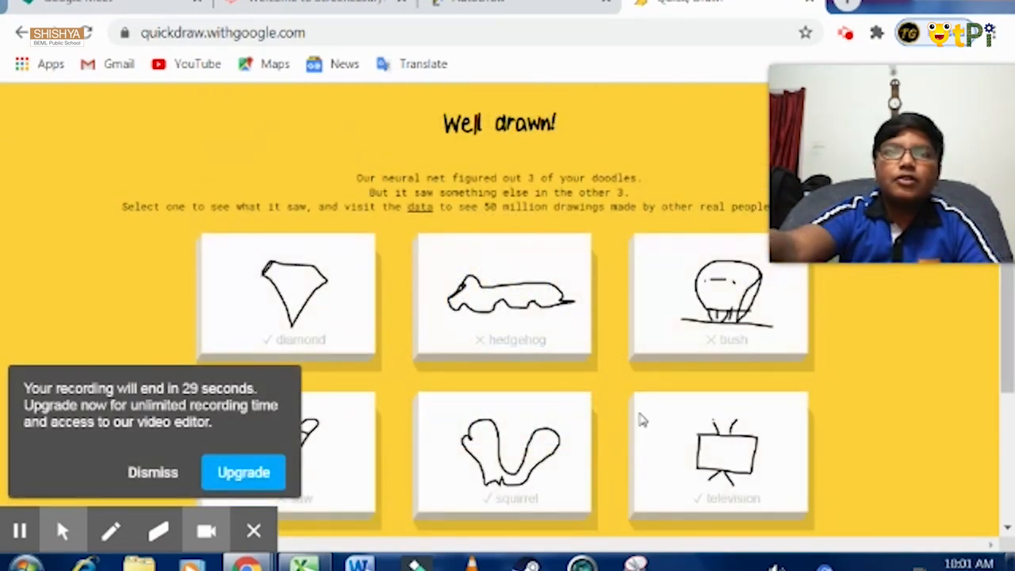
left_click(152, 472)
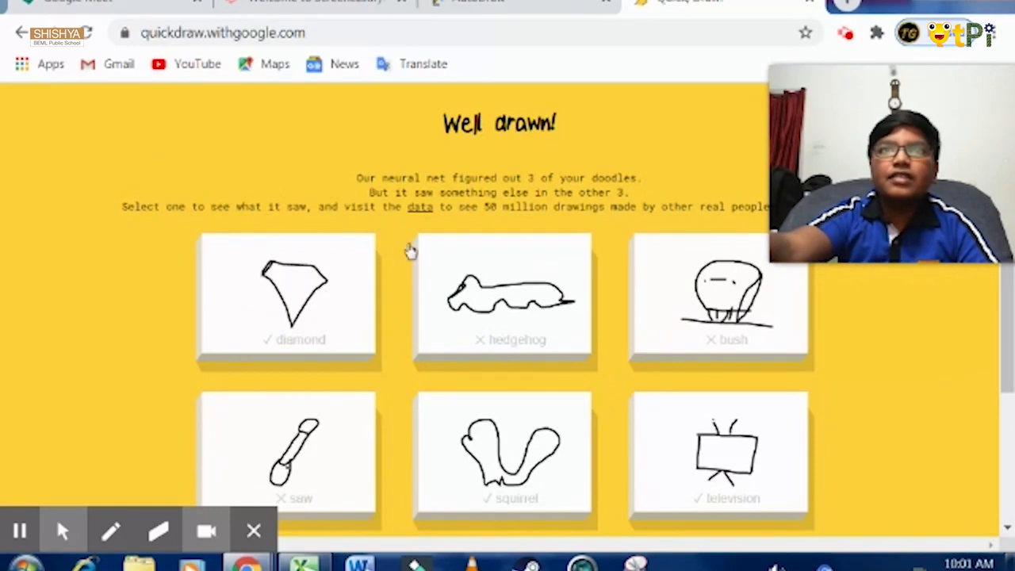
mouse_move(568, 347)
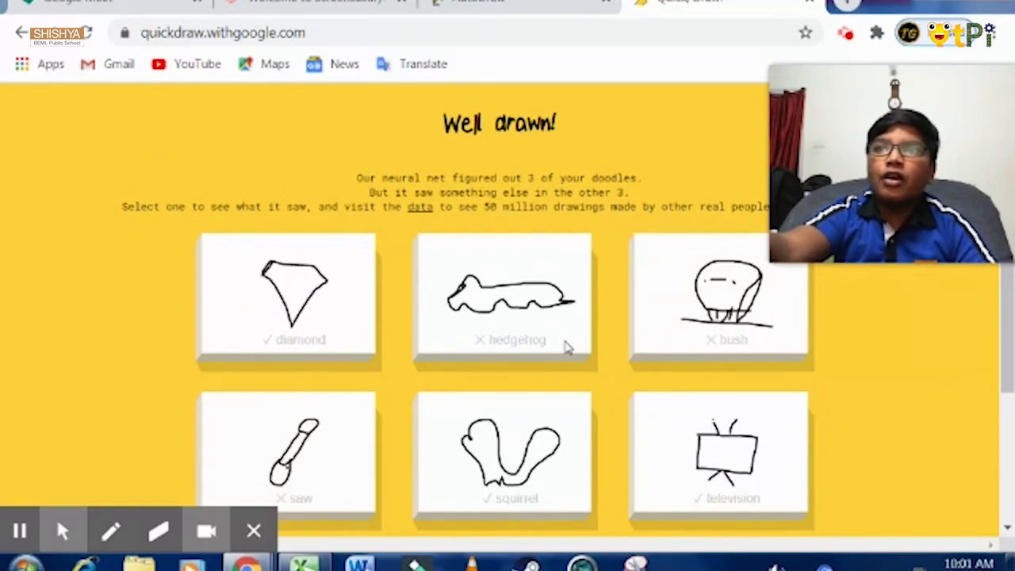
mouse_move(246, 450)
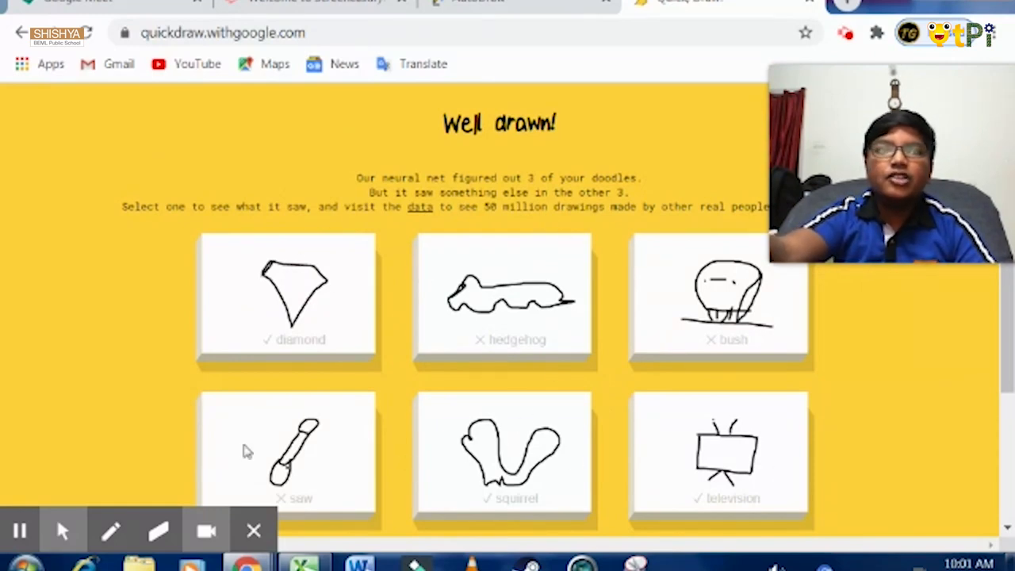